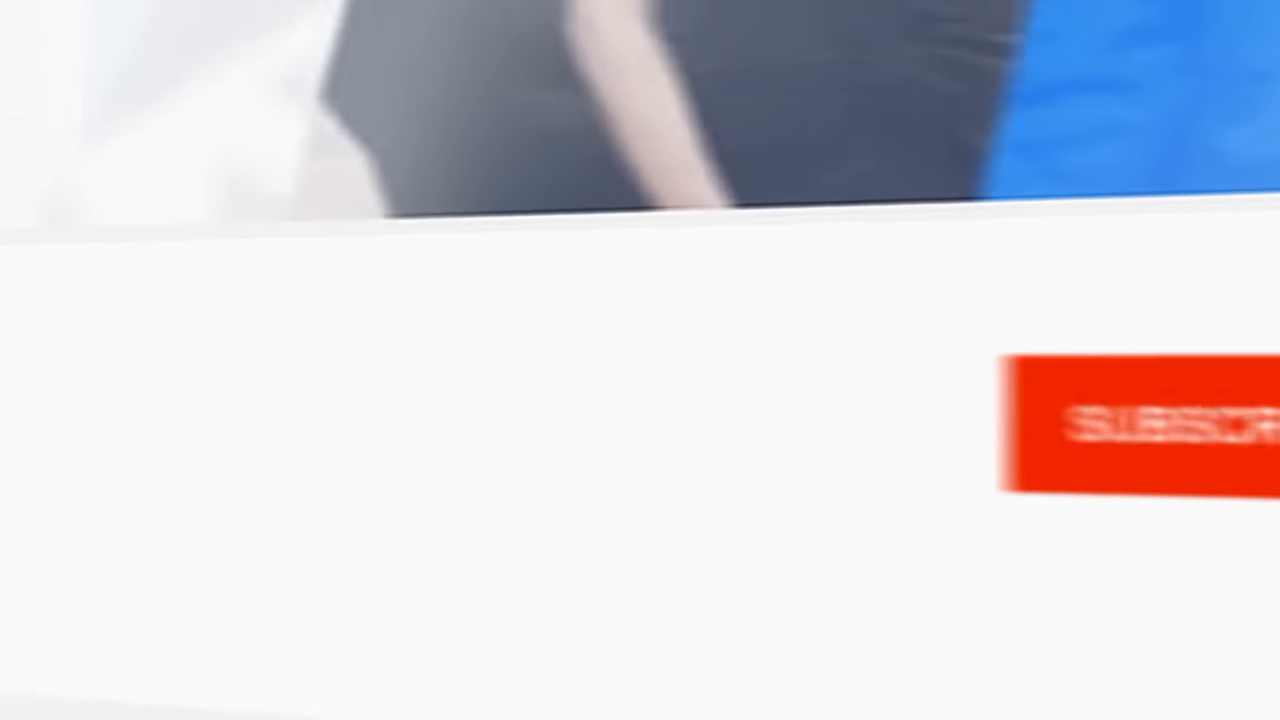
click(1120, 430)
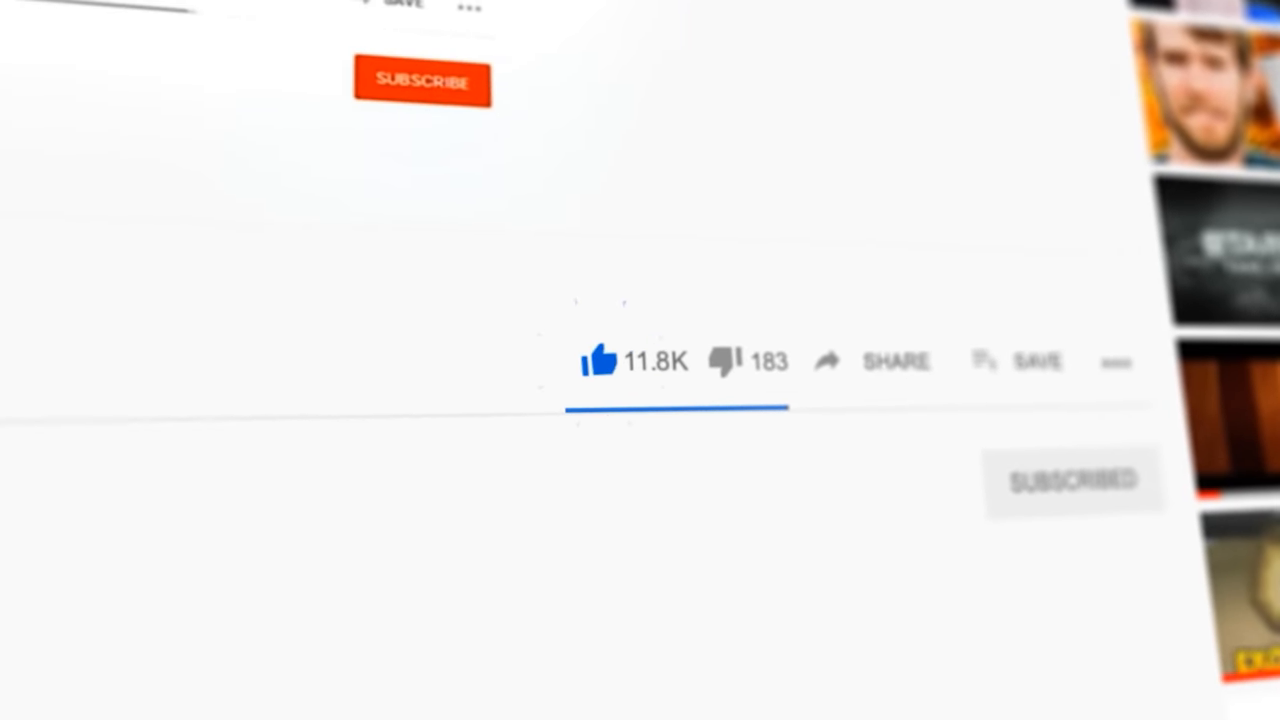
scroll(down, 3)
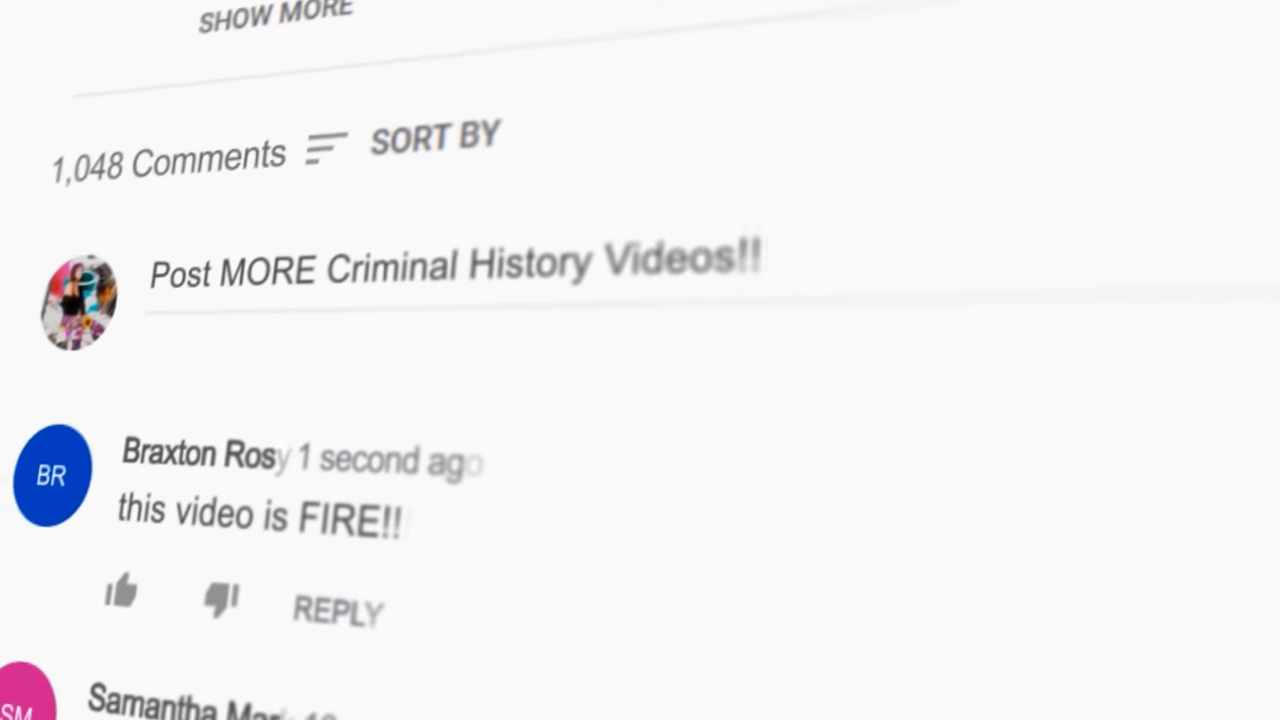